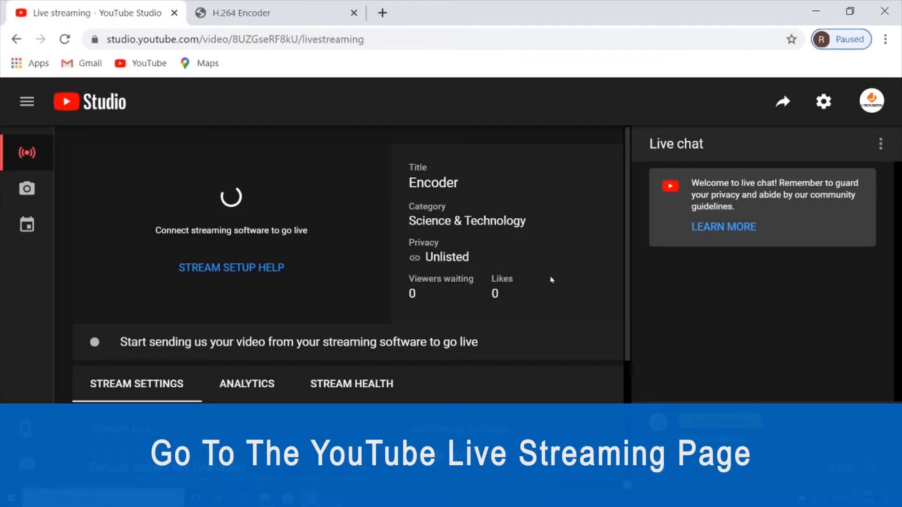
Copy the stream URL rtmp://a.rtmp.youtube.com/live2 from Stream Settings and return to the encoder.
{"action": "scroll", "scroll_direction": "down", "scroll_amount": 3}
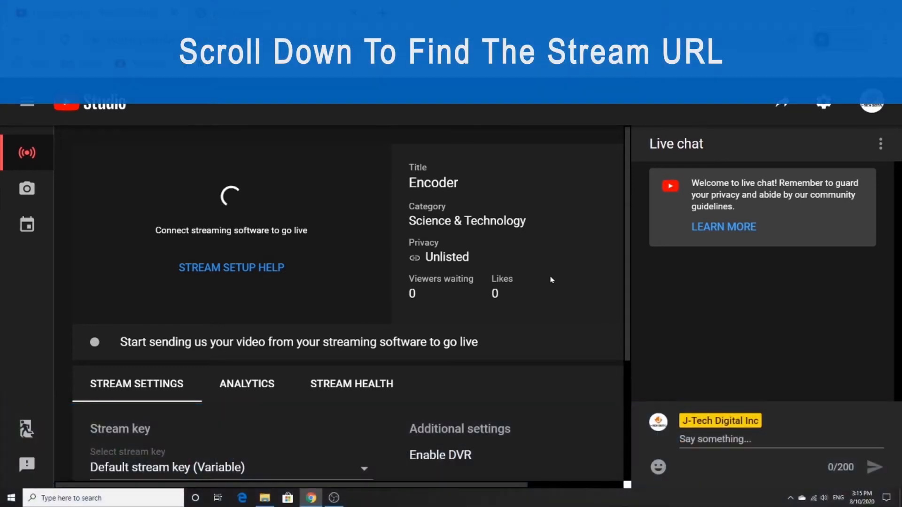
{"action": "scroll", "scroll_direction": "down", "scroll_amount": 3}
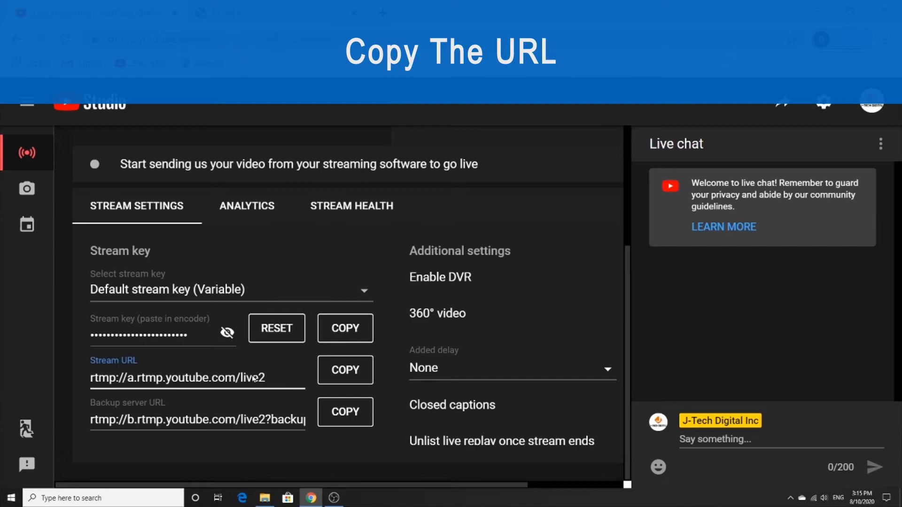
{"action": "left_click", "coordinate": [345, 370]}
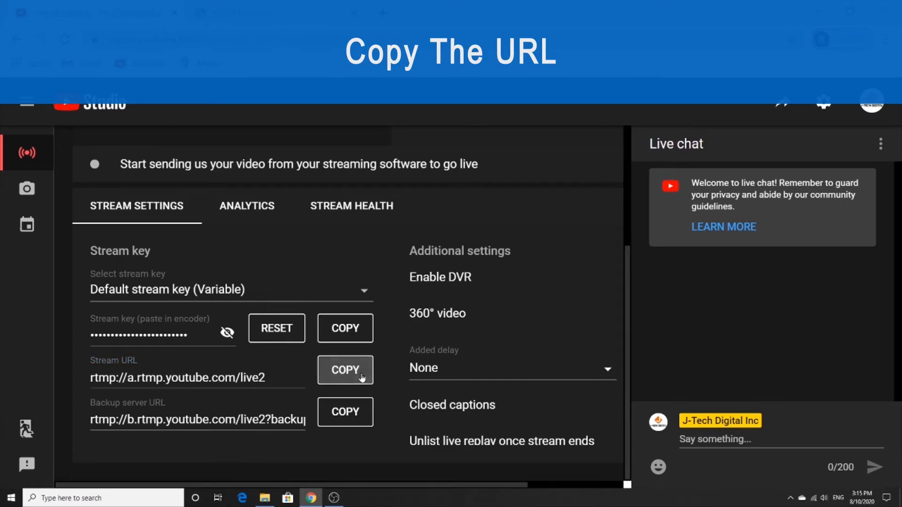
{"action": "left_click", "coordinate": [345, 370]}
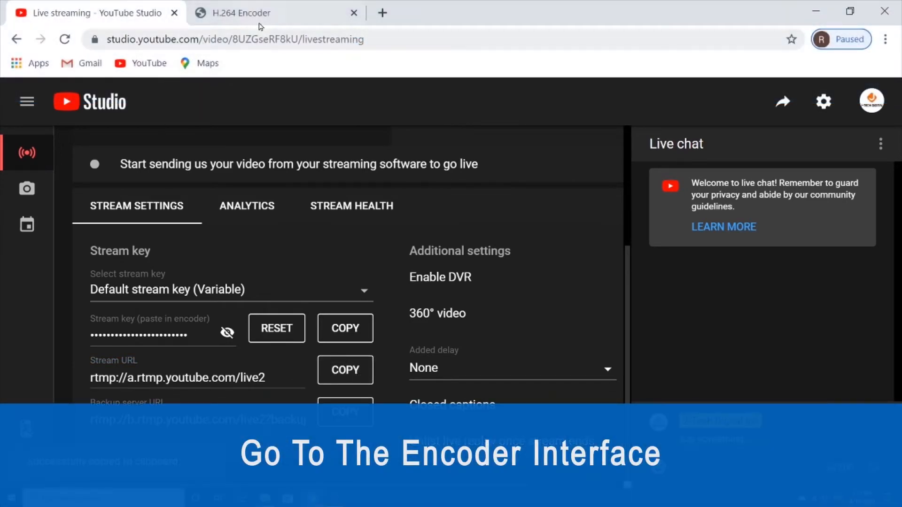
Overwrite the main stream's push URL rtmp://192.168.1.168/live/0 with rtmp://a.rtmp.youtube.com/live2.
{"action": "left_click", "coordinate": [247, 13]}
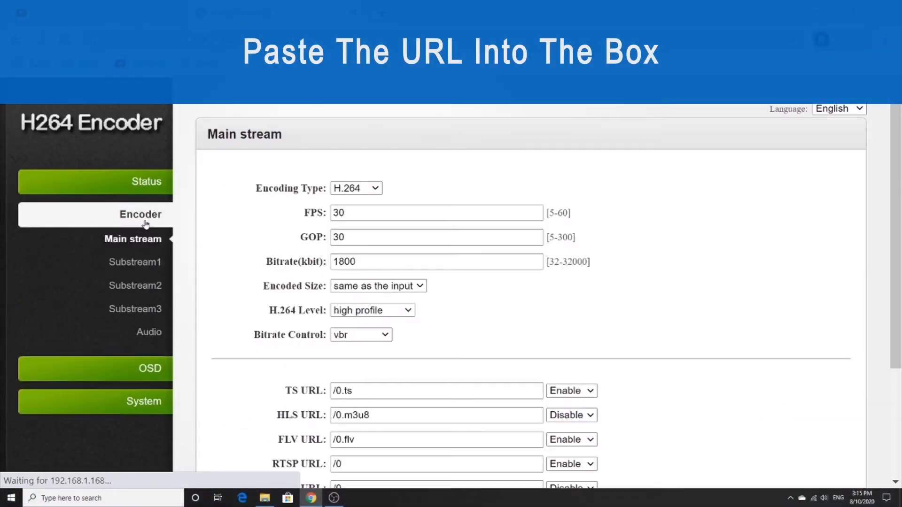
{"action": "scroll", "scroll_direction": "down", "scroll_amount": 3}
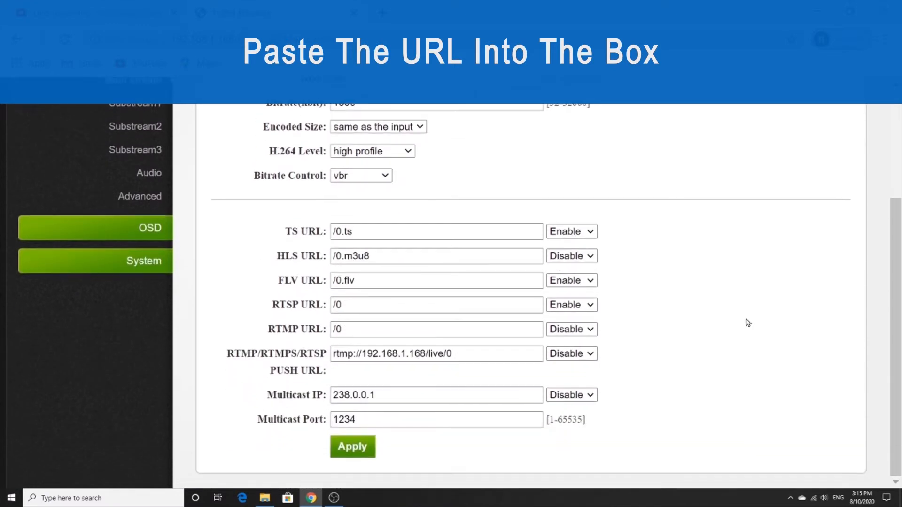
{"action": "double_click", "coordinate": [442, 353]}
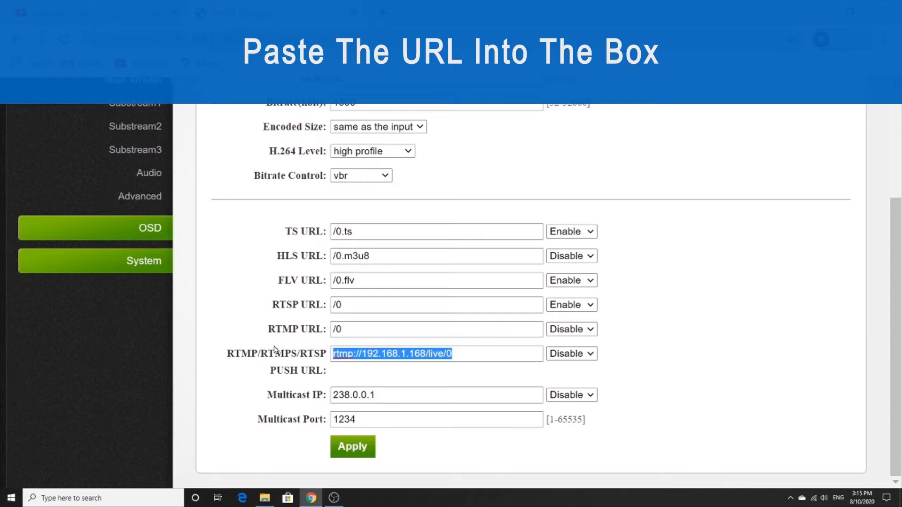
{"action": "key", "text": "ctrl+v"}
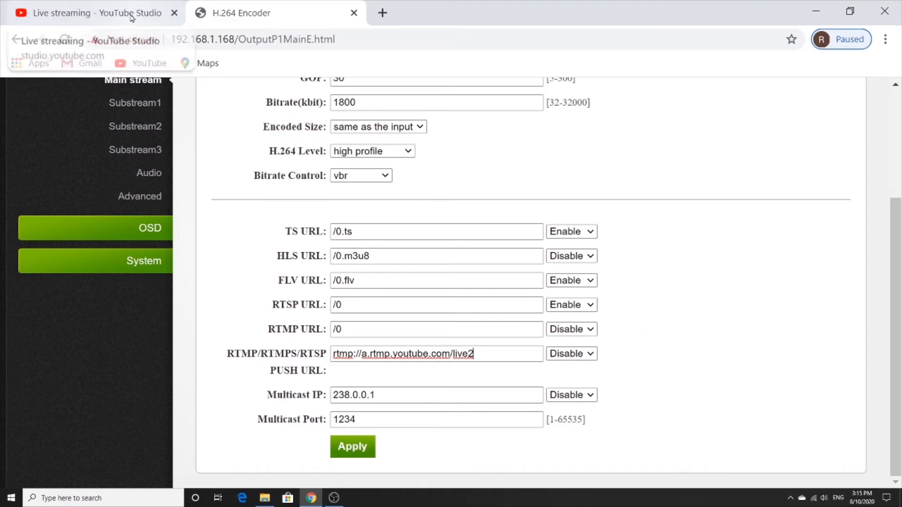
{"action": "left_click", "coordinate": [87, 12]}
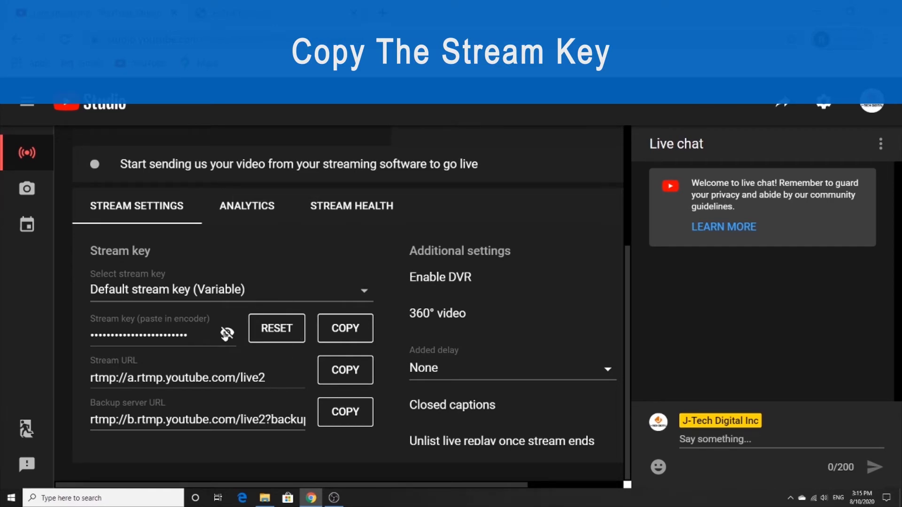
Show the hidden stream key and copy it to the clipboard.
{"action": "left_click", "coordinate": [227, 333]}
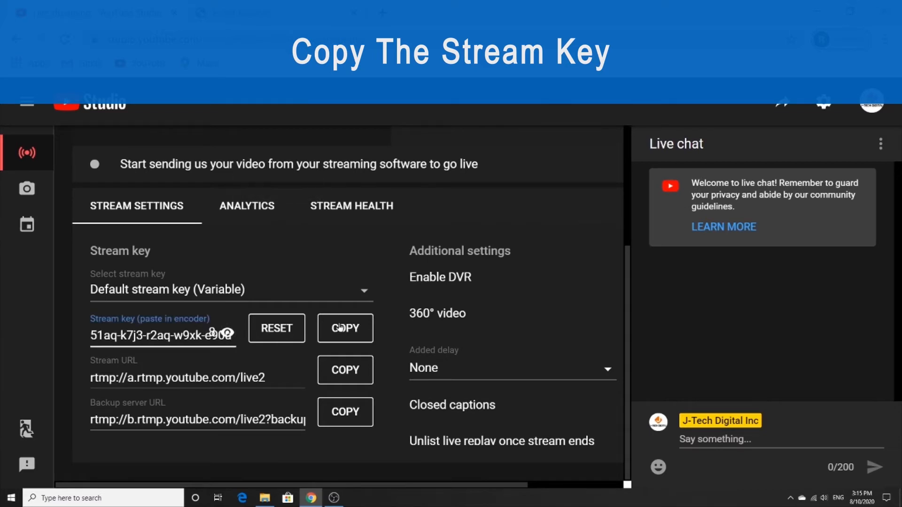
{"action": "left_click", "coordinate": [345, 329]}
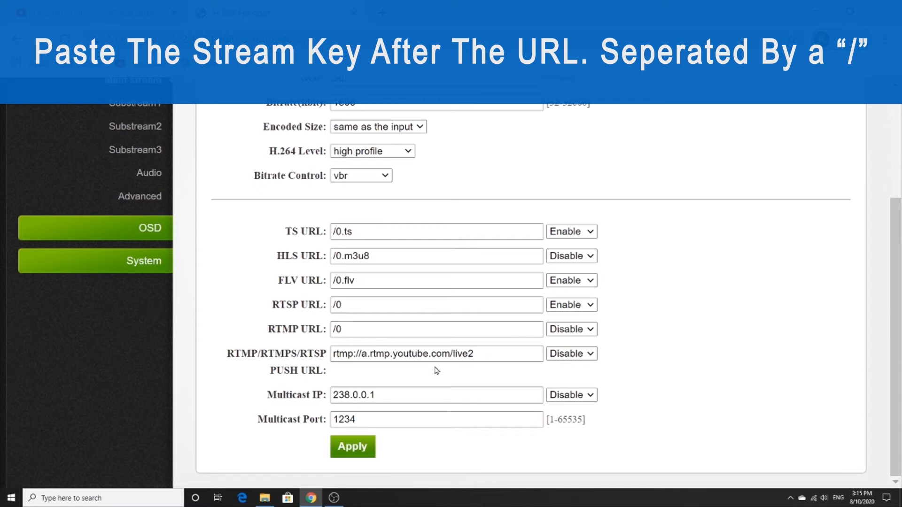
Append / plus the stream key to the push URL, set push to Enable and apply.
{"action": "type", "text": "/"}
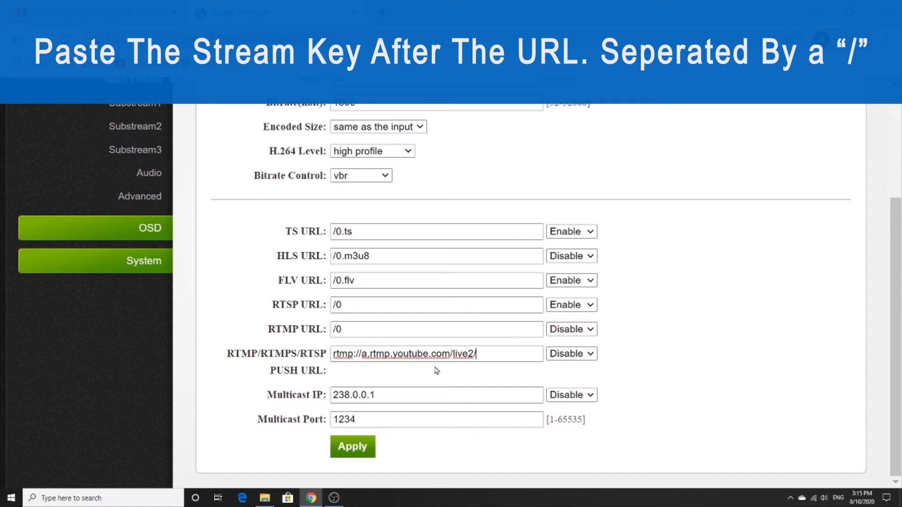
{"action": "key", "text": "ctrl+v"}
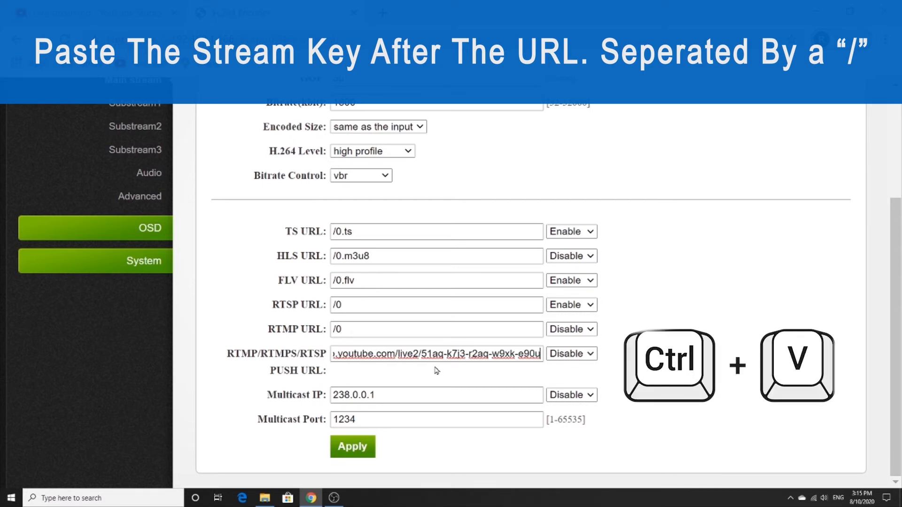
{"action": "left_click", "coordinate": [571, 353]}
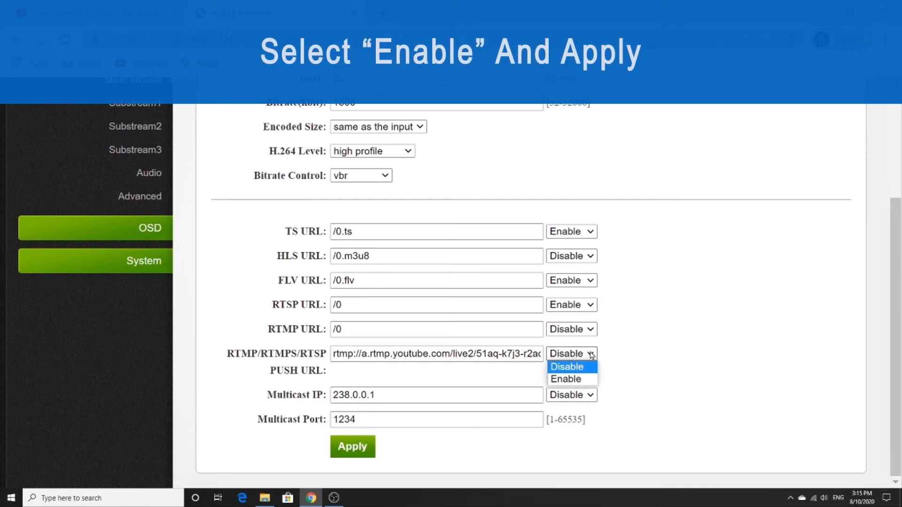
{"action": "left_click", "coordinate": [565, 379]}
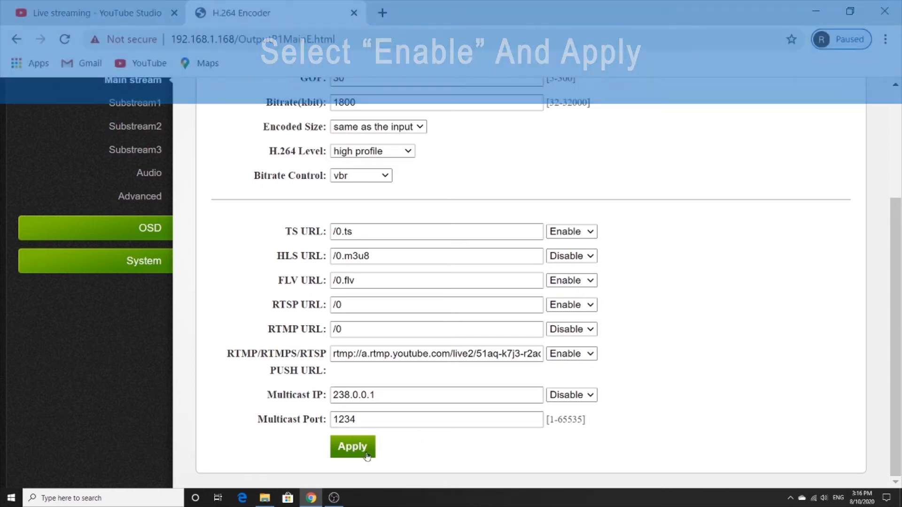
{"action": "left_click", "coordinate": [352, 447]}
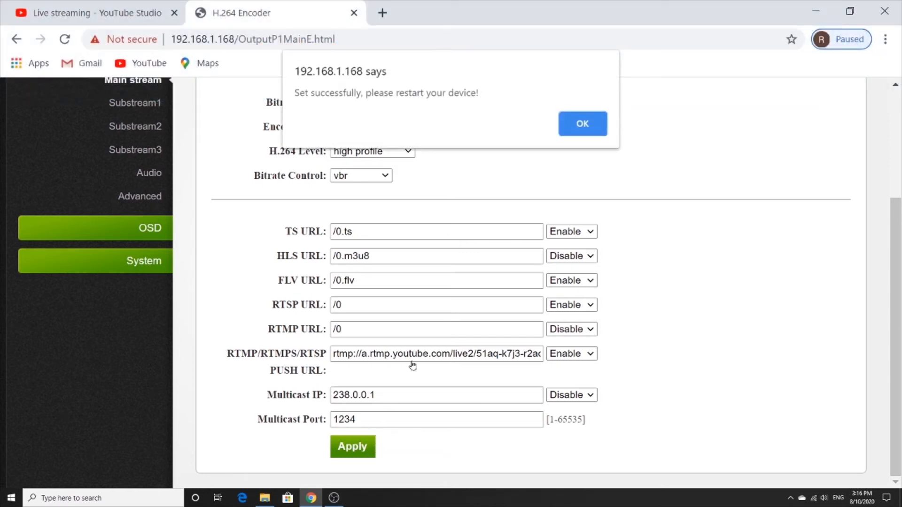
{"action": "left_click", "coordinate": [582, 124]}
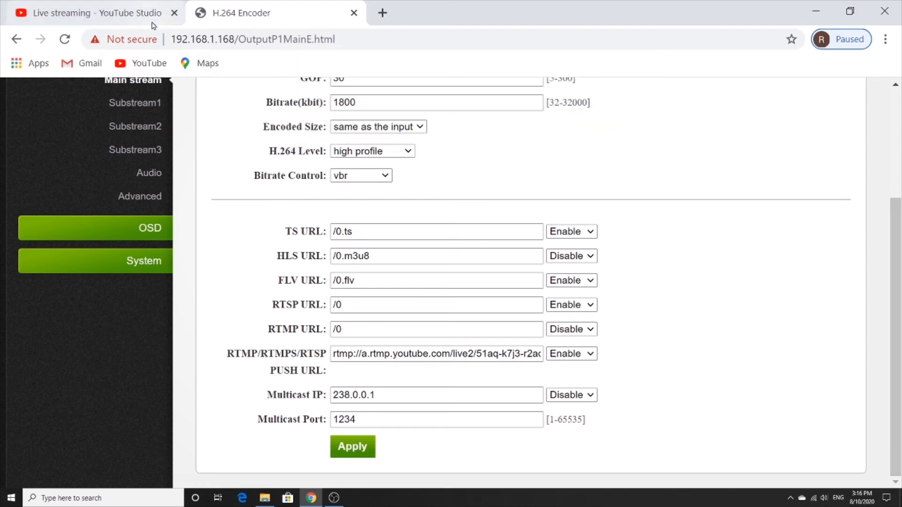
Check the live stream's analytics in YouTube Studio for an excellent connection.
{"action": "left_click", "coordinate": [86, 12]}
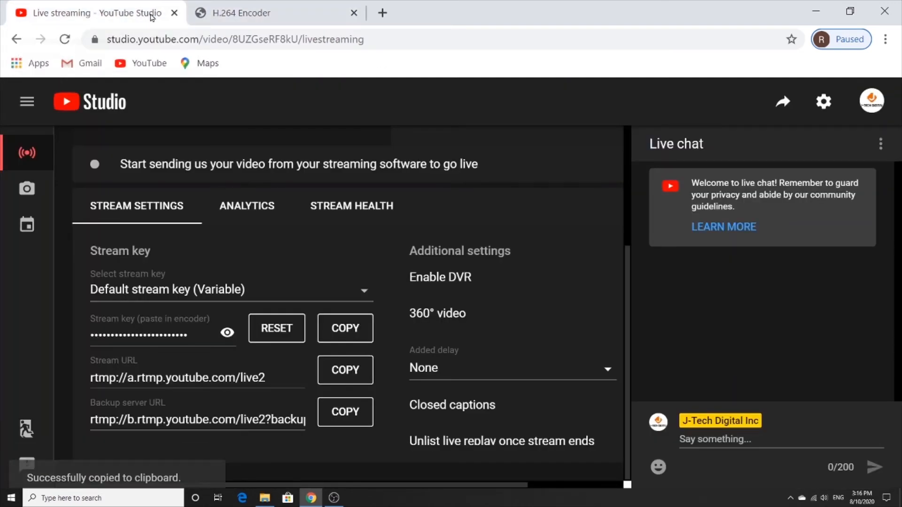
{"action": "left_click", "coordinate": [246, 206]}
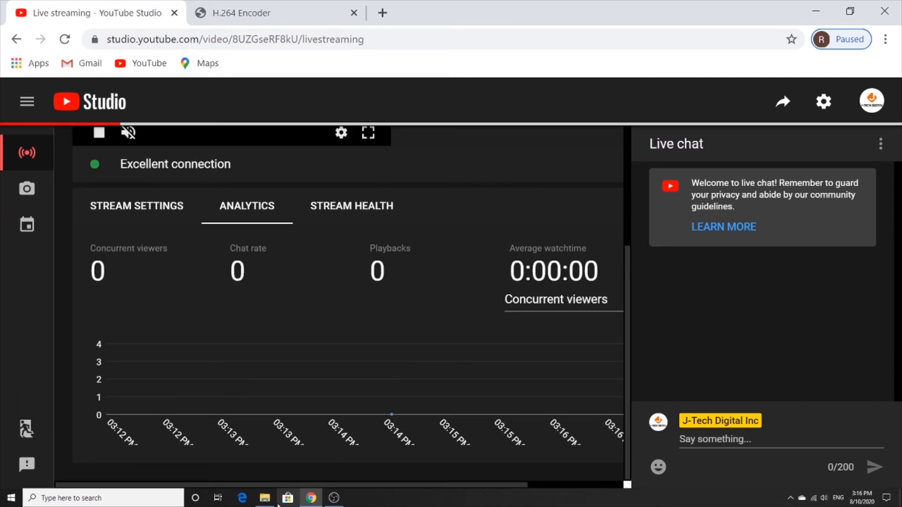